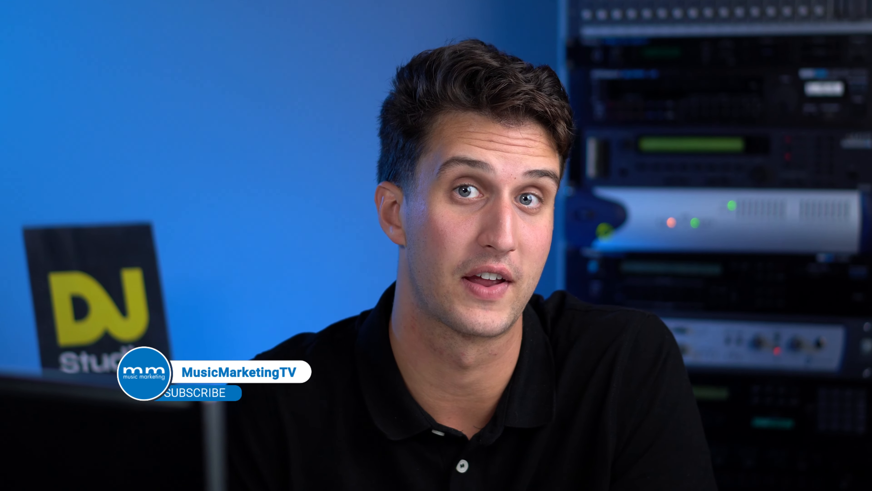
left_click(201, 391)
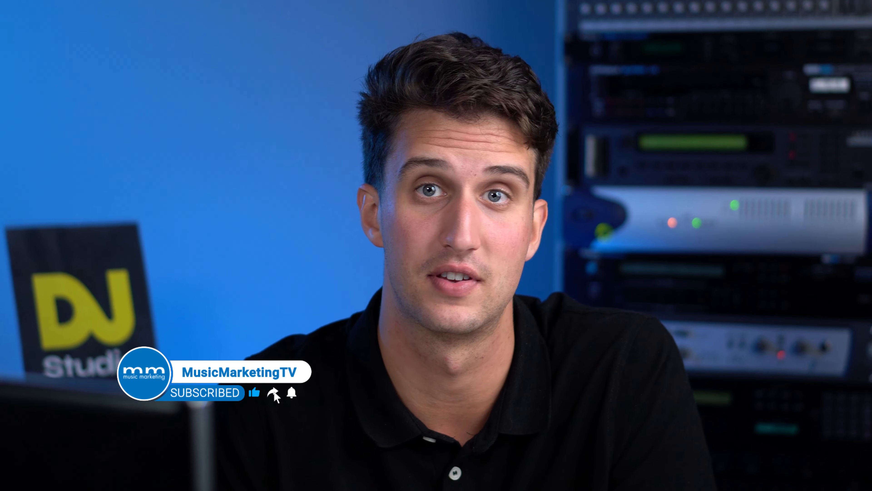